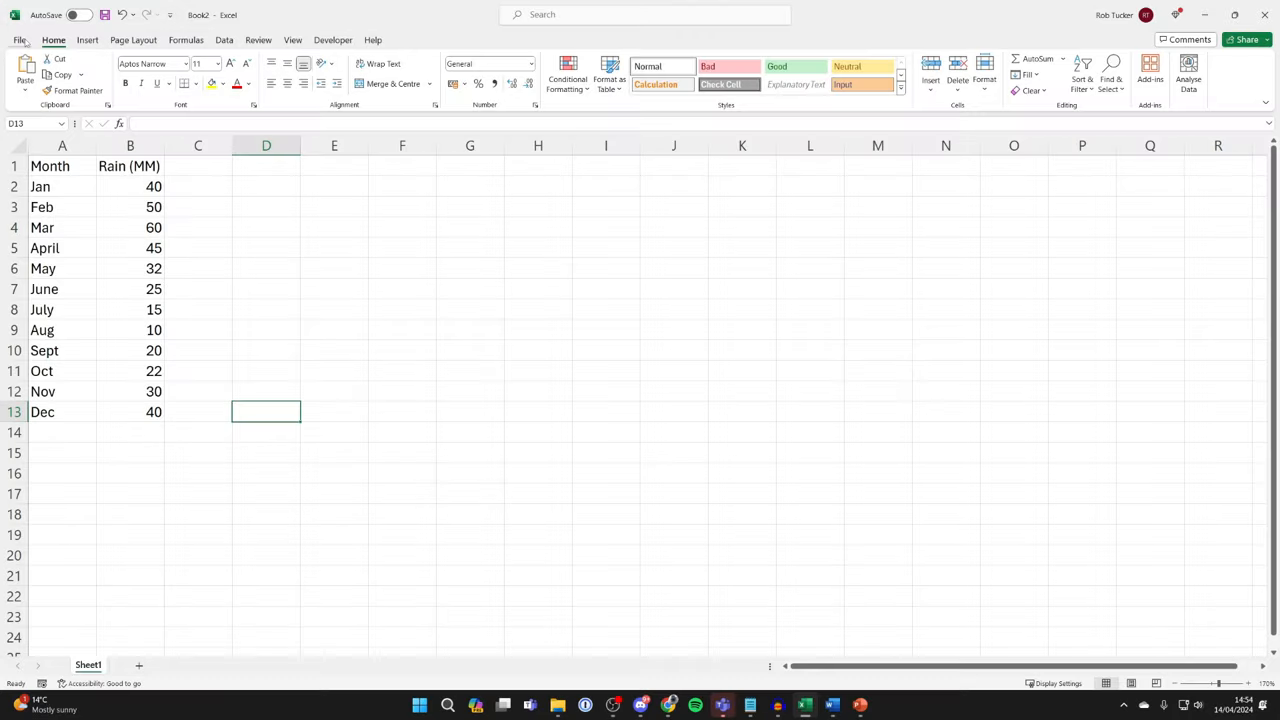
Save the rainfall workbook to the Desktop as Excel.xlsx
{"action": "left_click", "coordinate": [18, 40]}
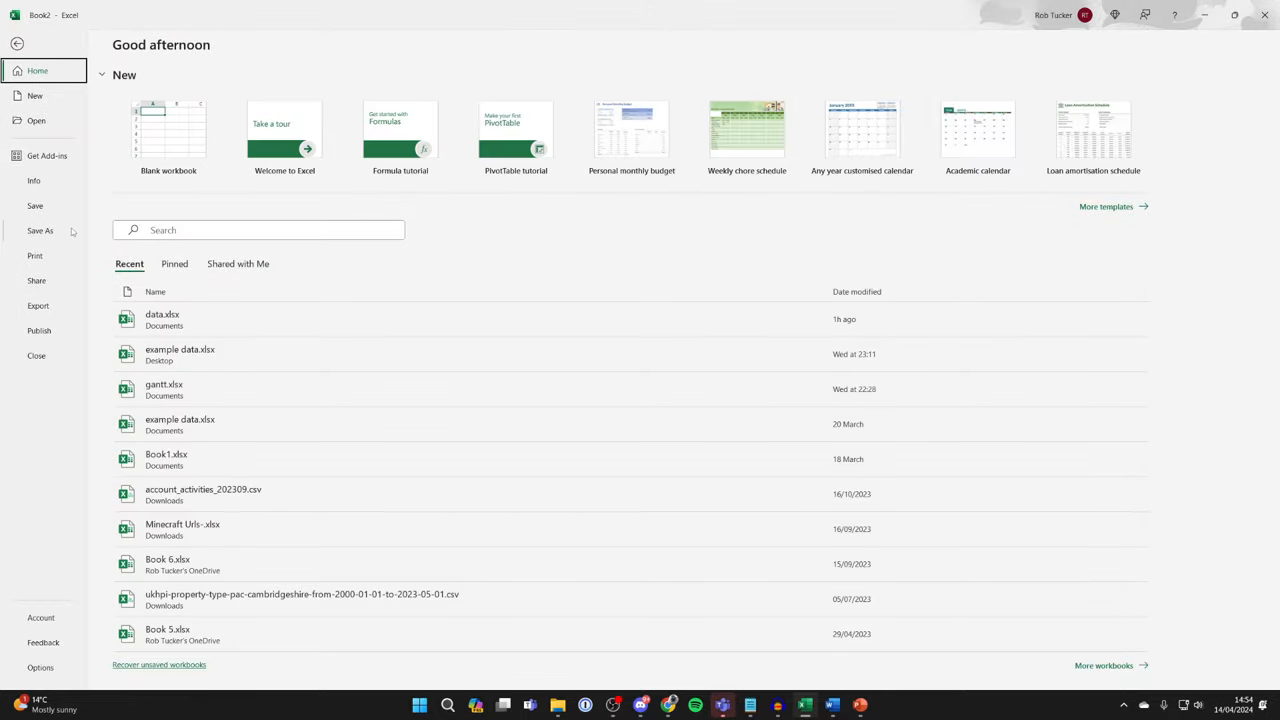
{"action": "left_click", "coordinate": [40, 230]}
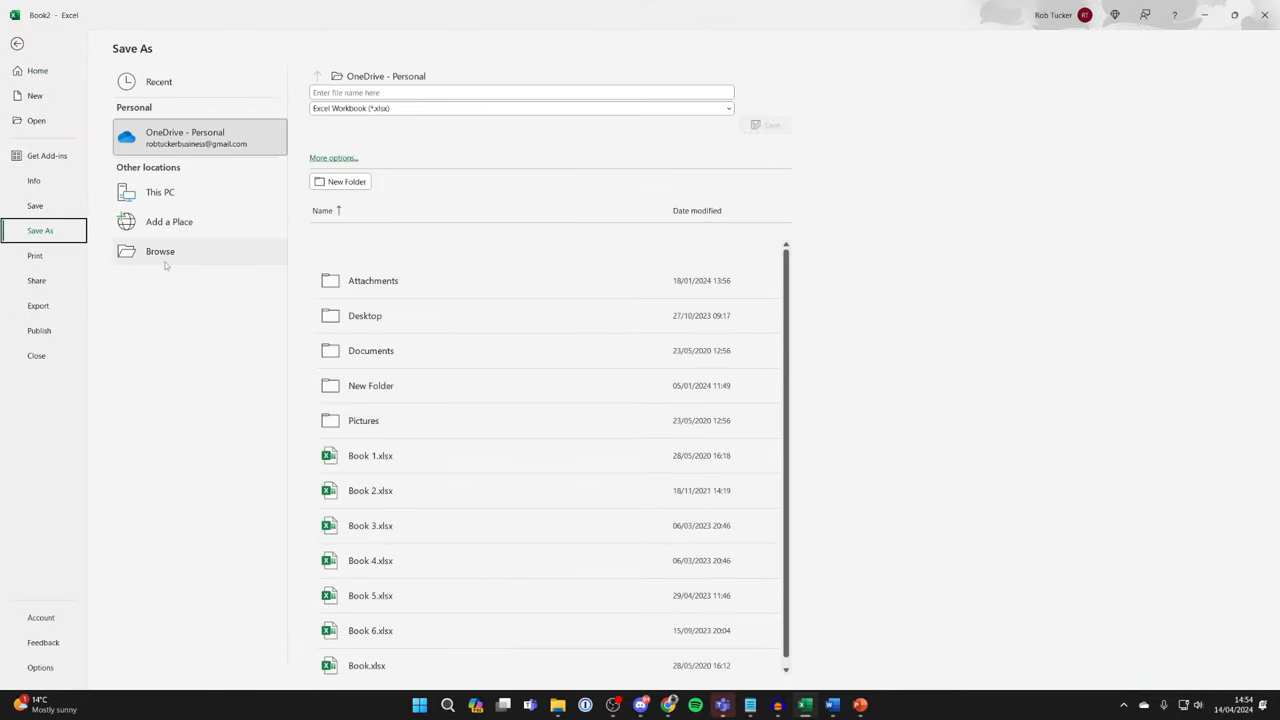
{"action": "left_click", "coordinate": [160, 251]}
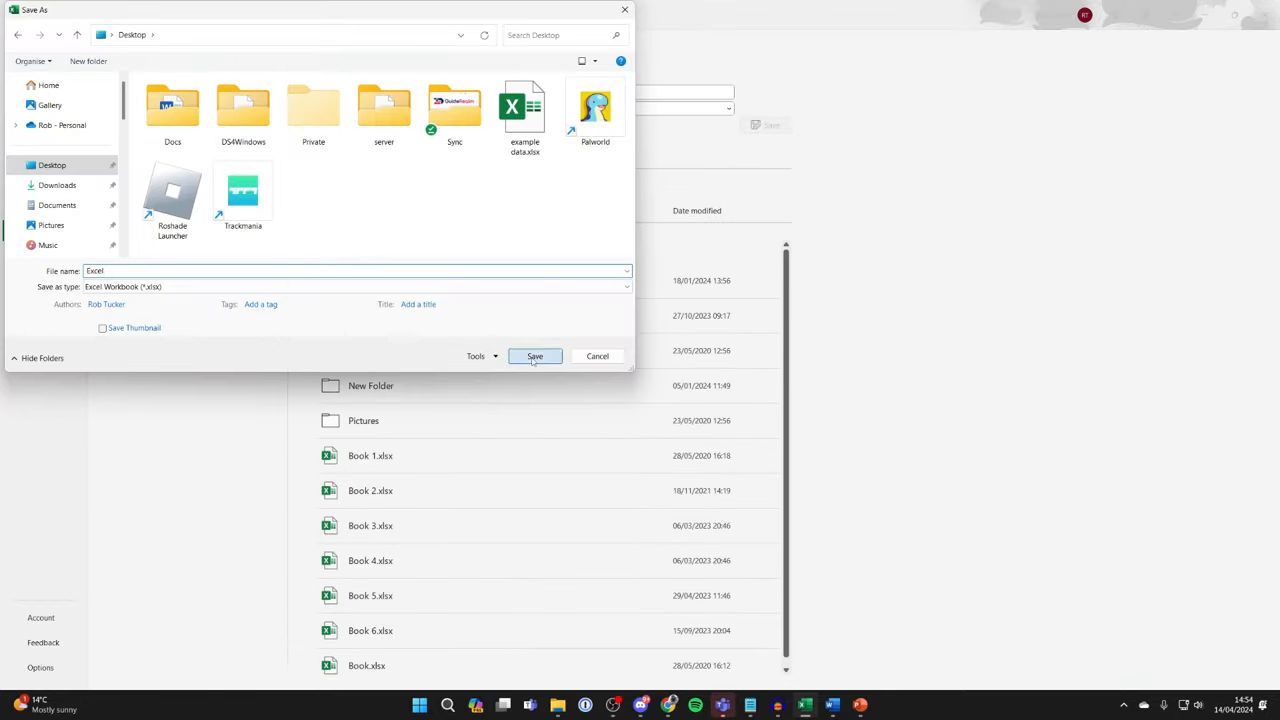
{"action": "left_click", "coordinate": [535, 356]}
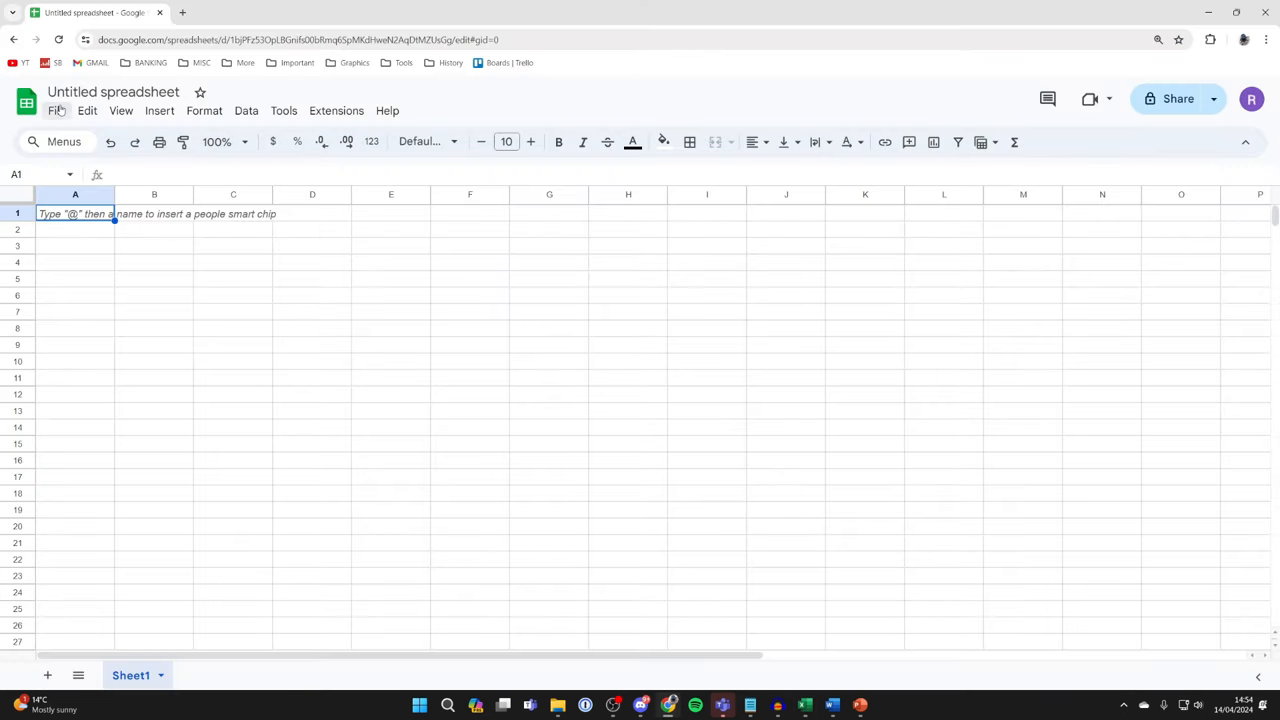
Open File > Import in the untitled Google Sheets spreadsheet
{"action": "left_click", "coordinate": [57, 110]}
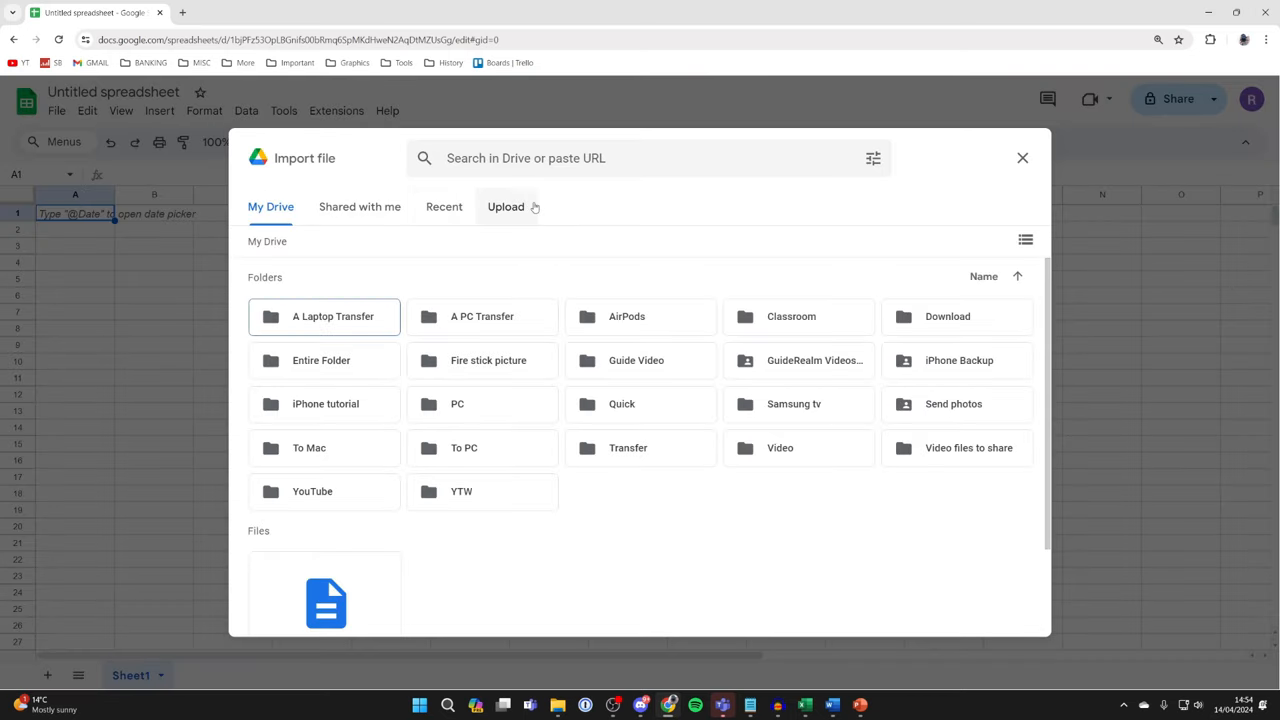
Upload Excel.xlsx from the Desktop in the Import file dialog
{"action": "left_click", "coordinate": [505, 207]}
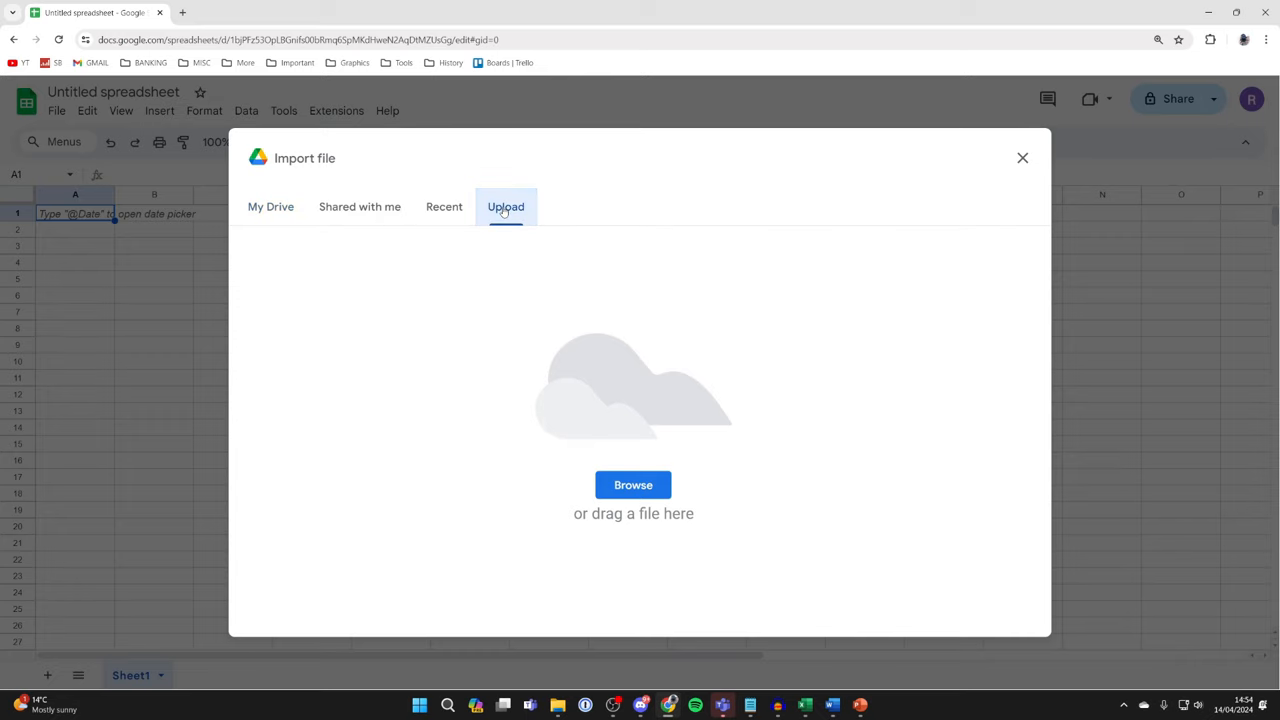
{"action": "left_click", "coordinate": [633, 485]}
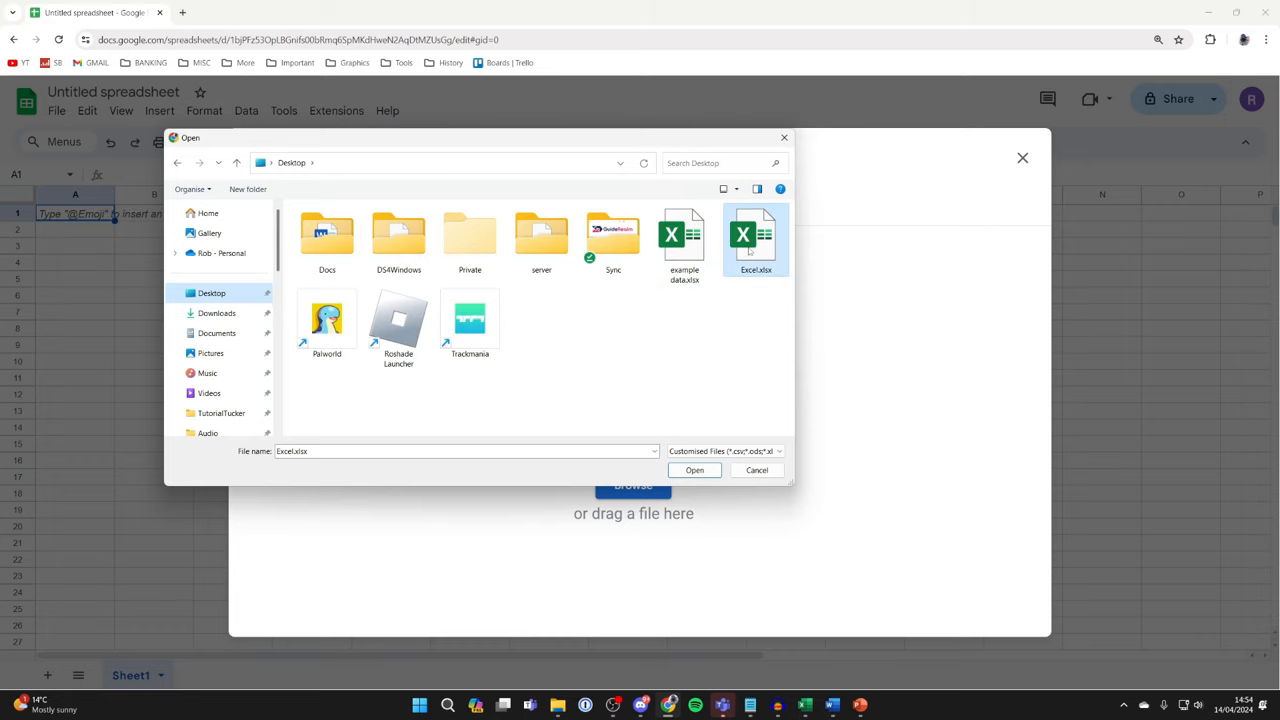
{"action": "left_click", "coordinate": [694, 470]}
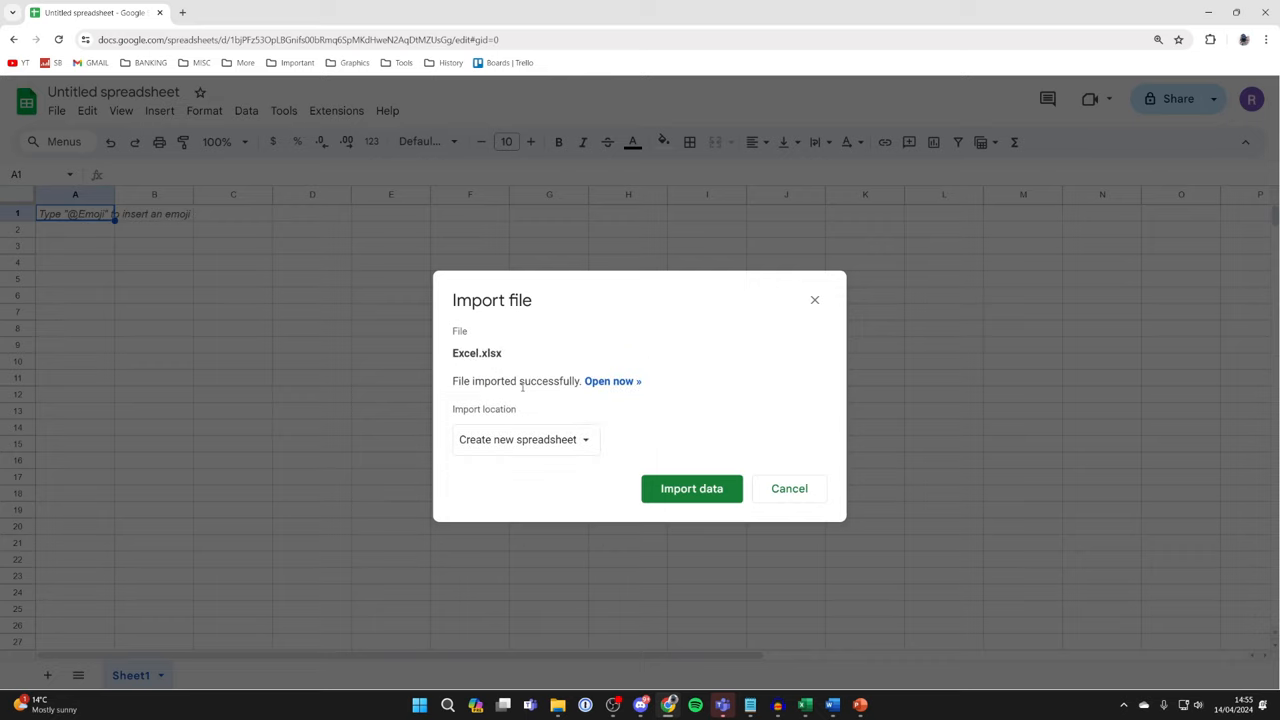
Open the newly imported Excel spreadsheet showing the Month and Rain (MM) data
{"action": "left_click", "coordinate": [608, 381]}
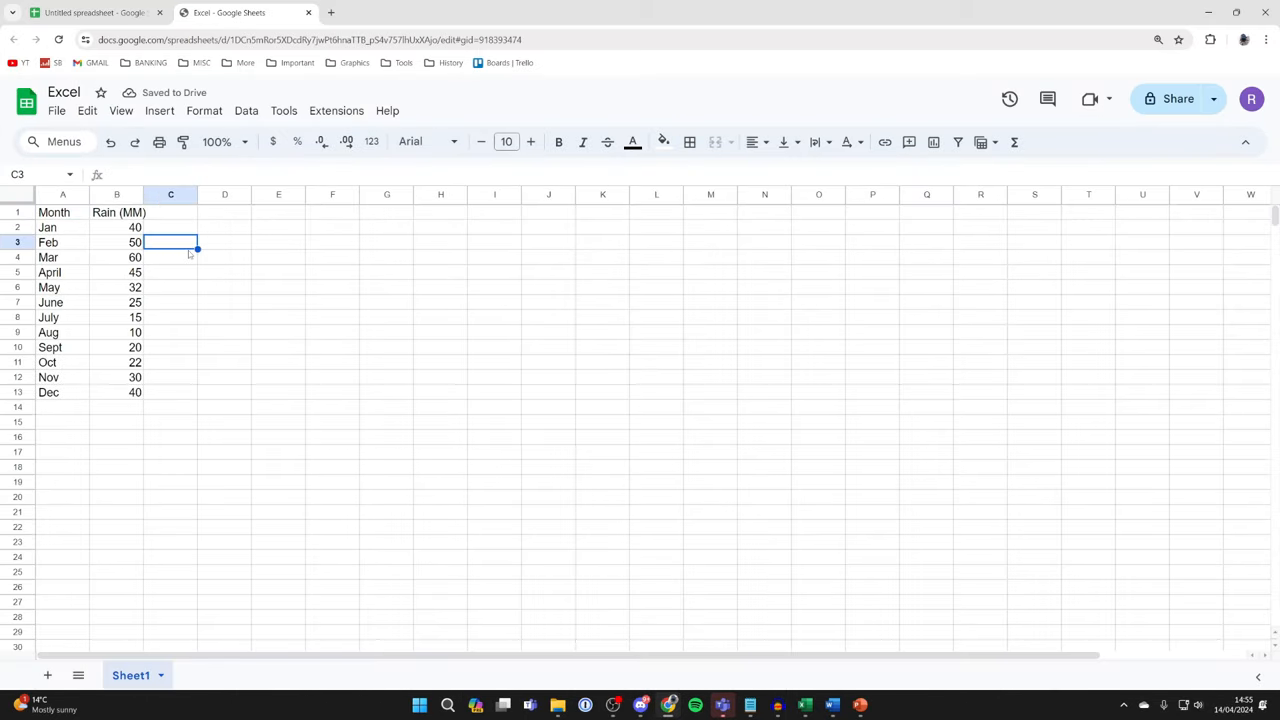